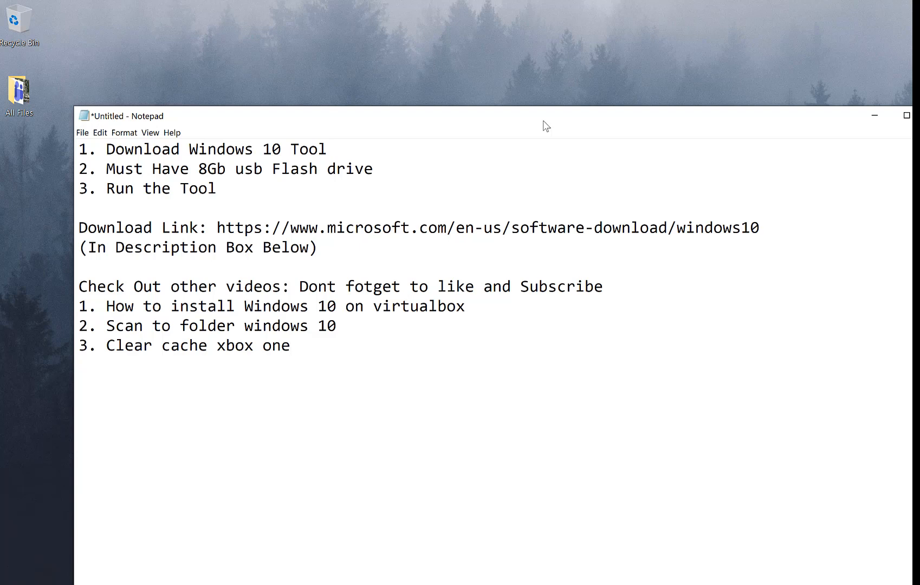
Search Google for 'windows 10 download' and open Microsoft's Download Windows 10 page.
left_click(290, 346)
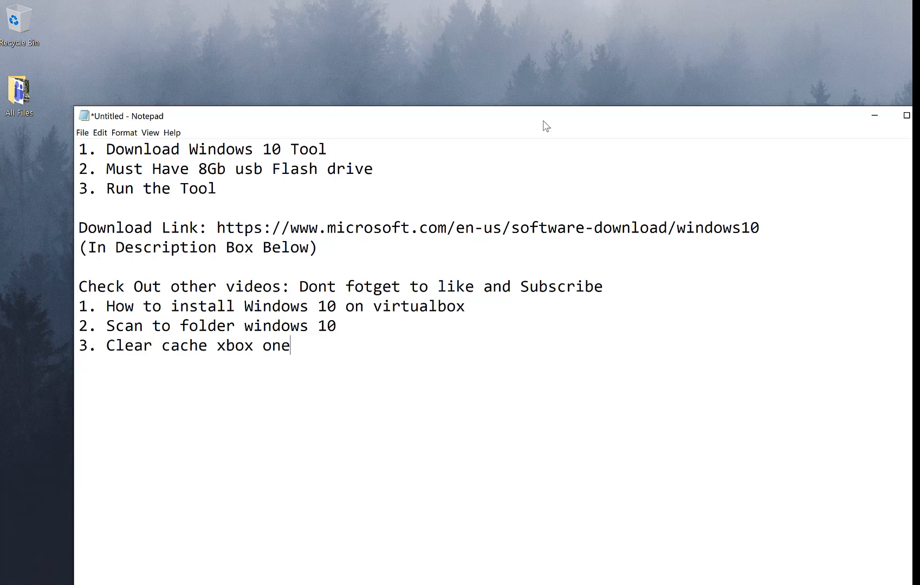
mouse_move(535, 548)
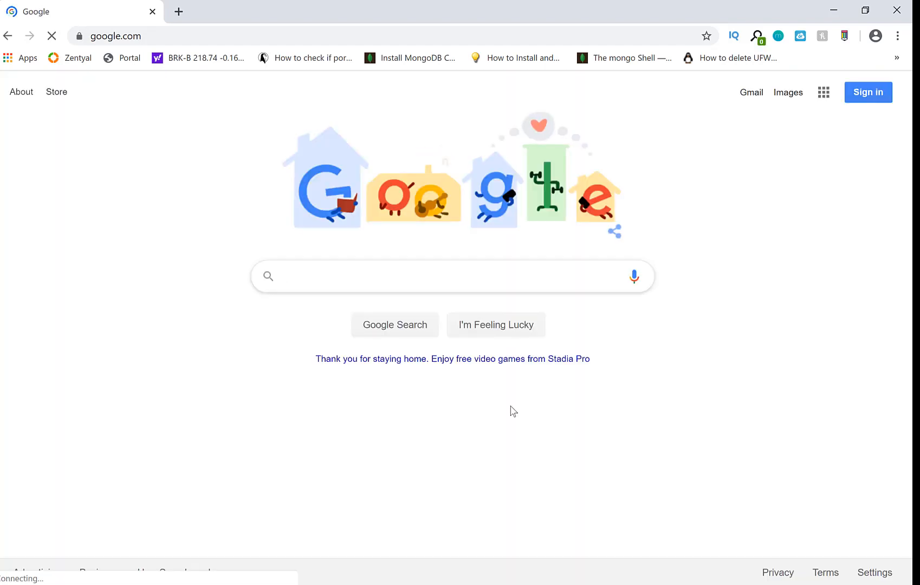
type("windows 10 download for mac")
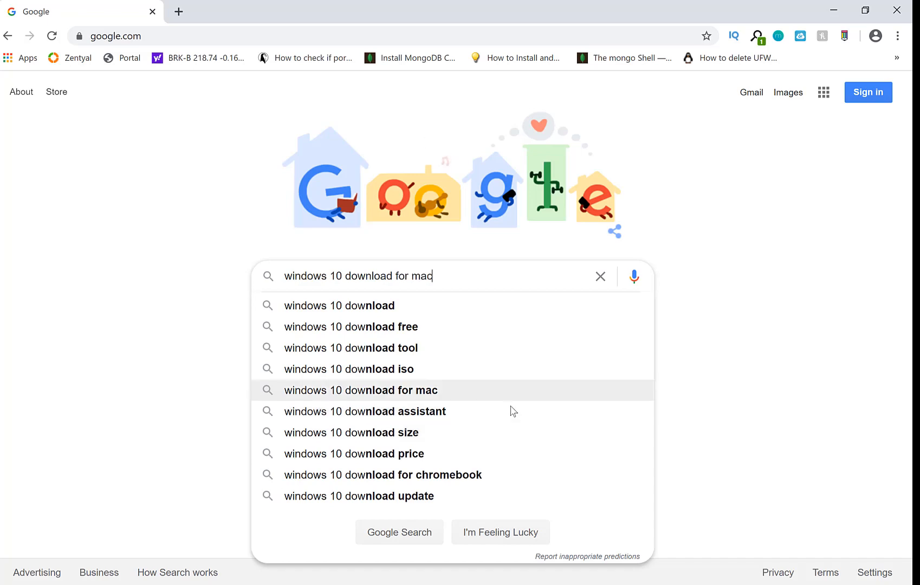
left_click(339, 305)
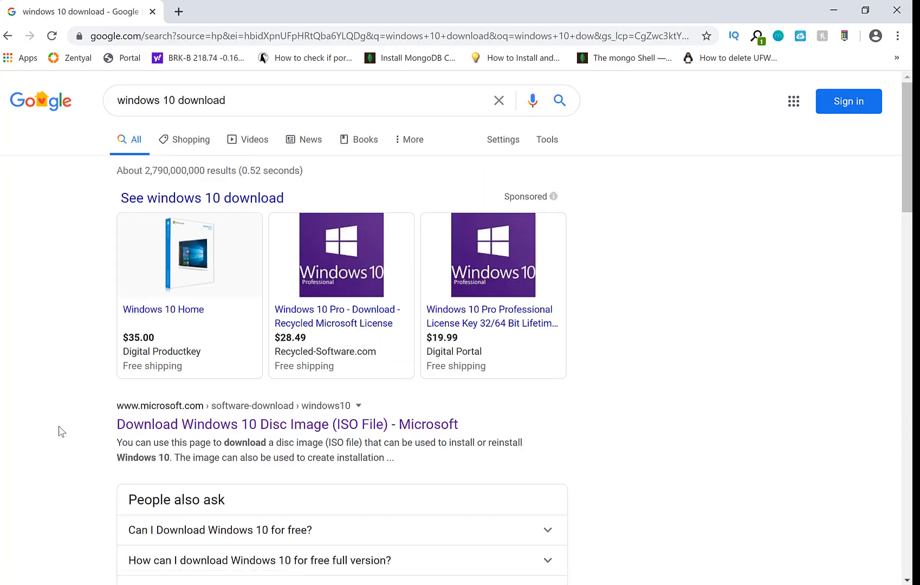
scroll("down", 3)
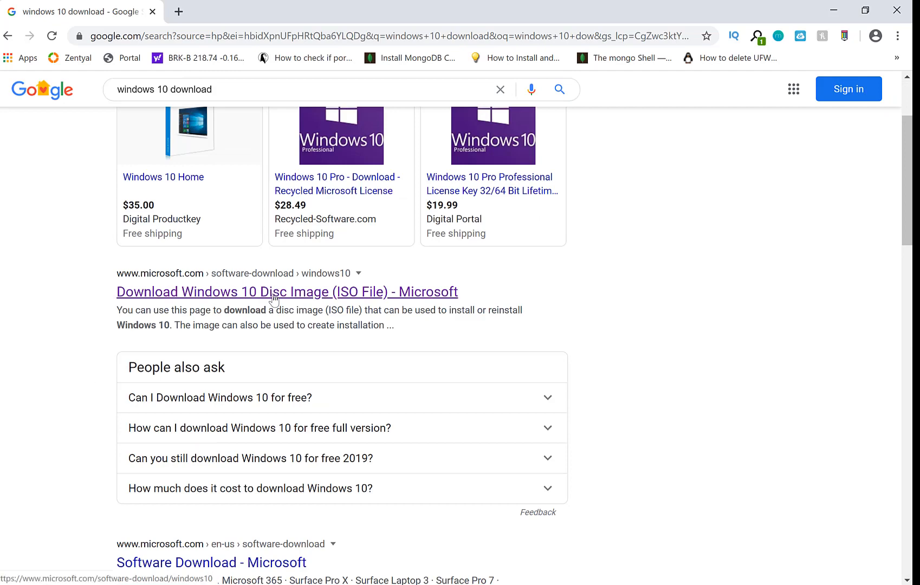
left_click(287, 291)
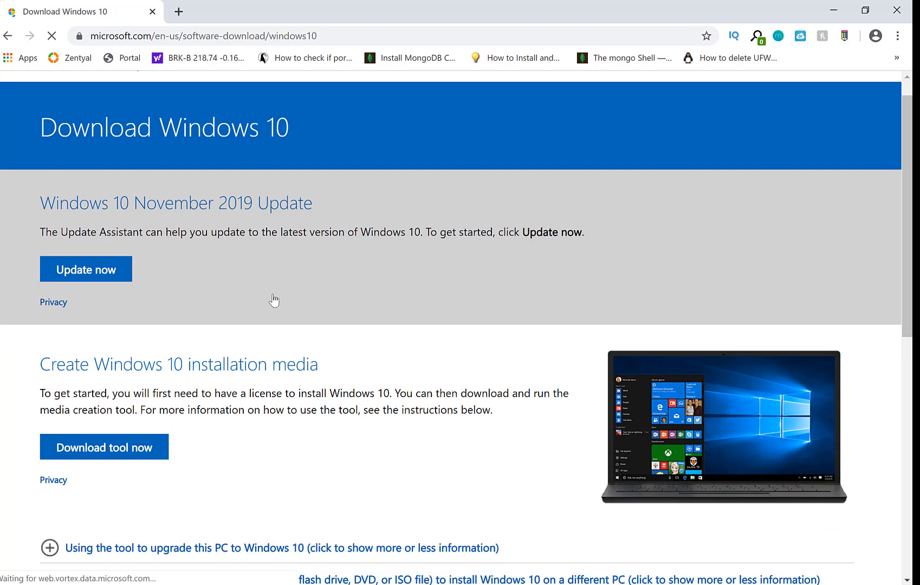
Download the media creation tool and show it in the Downloads folder.
scroll("down", 3)
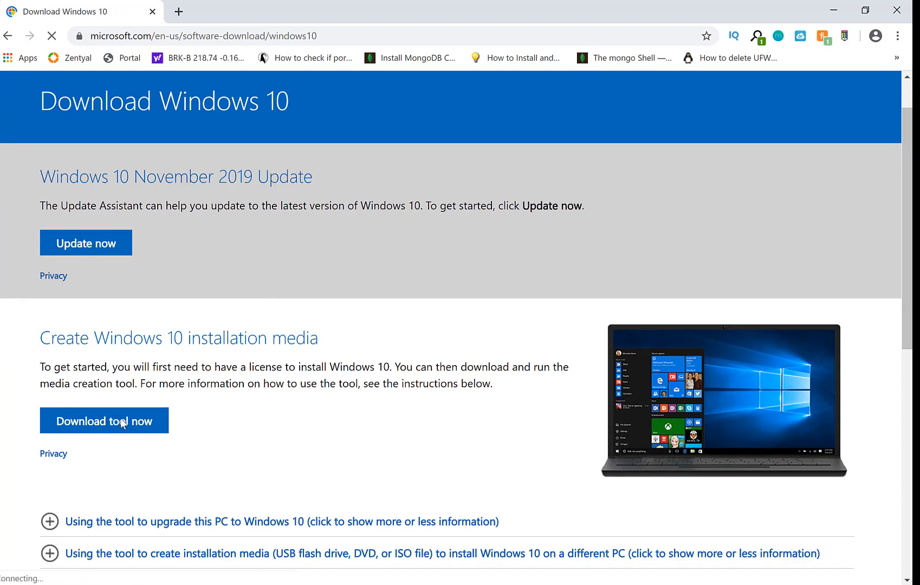
left_click(104, 420)
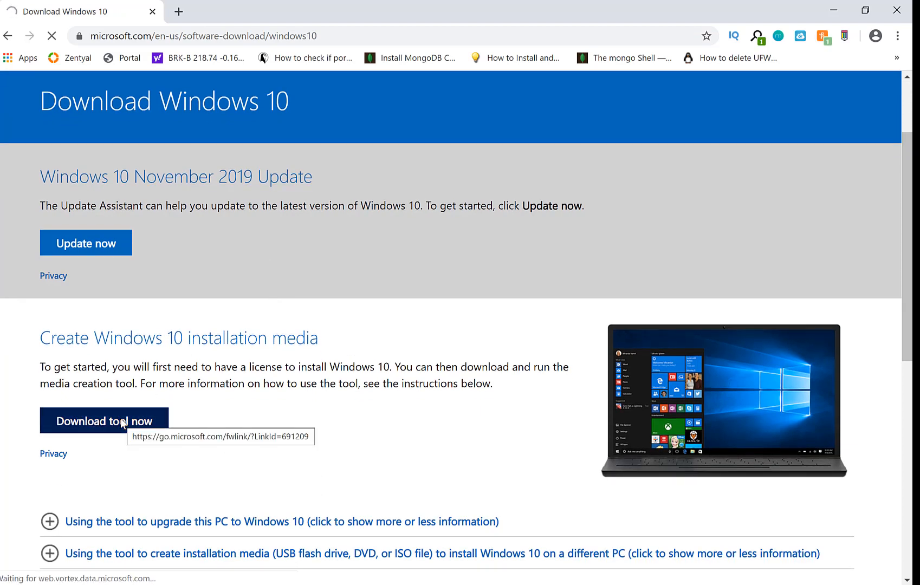
left_click(106, 422)
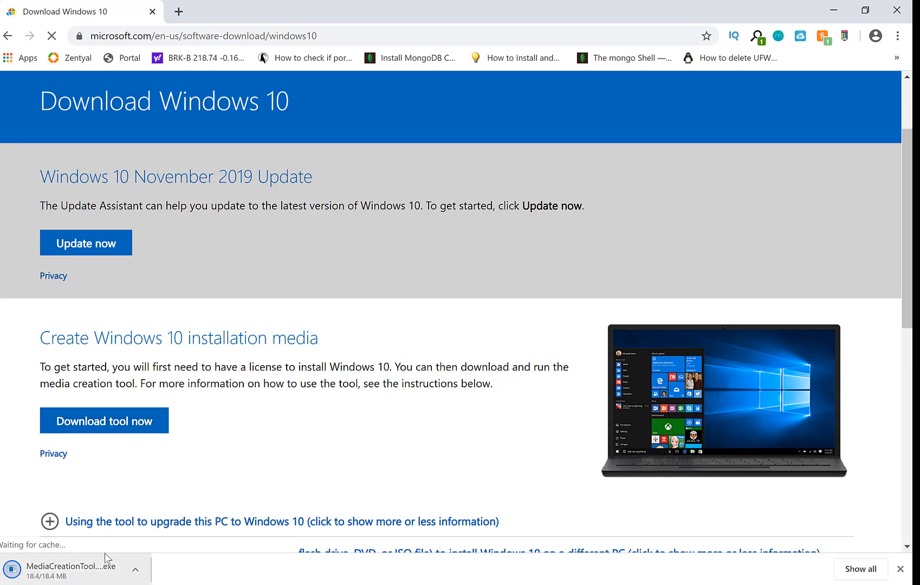
left_click(135, 570)
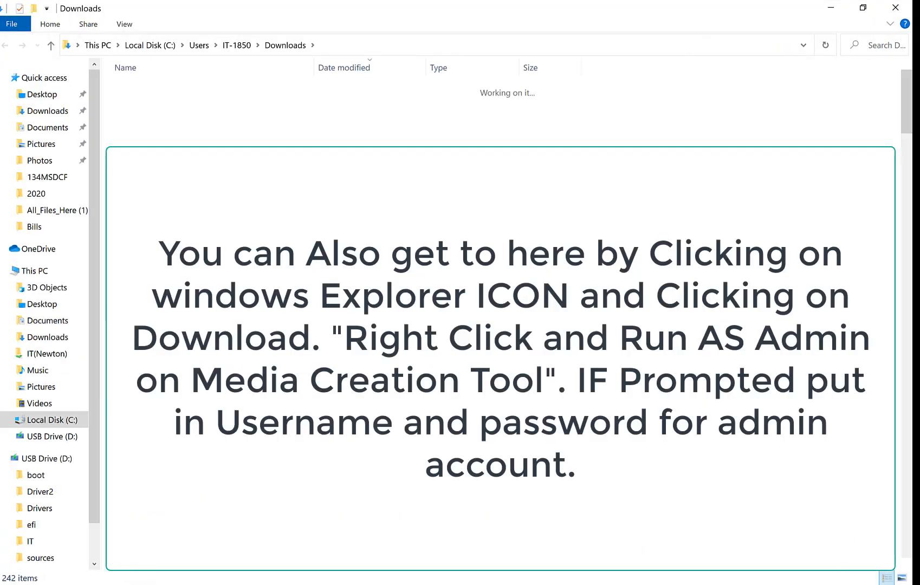
Select the newest MediaCreationTool1909 (1) file and open its context menu to run as administrator.
left_click(176, 105)
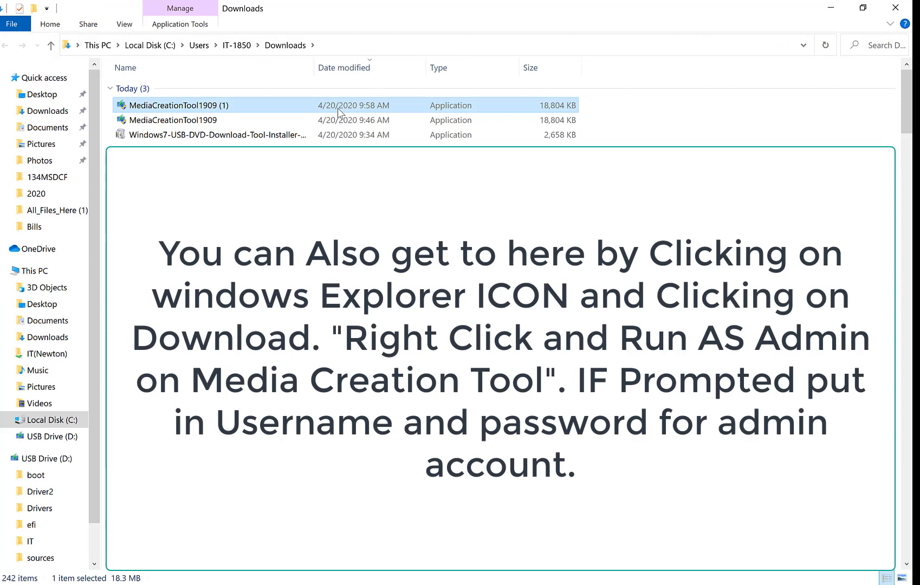
right_click(176, 105)
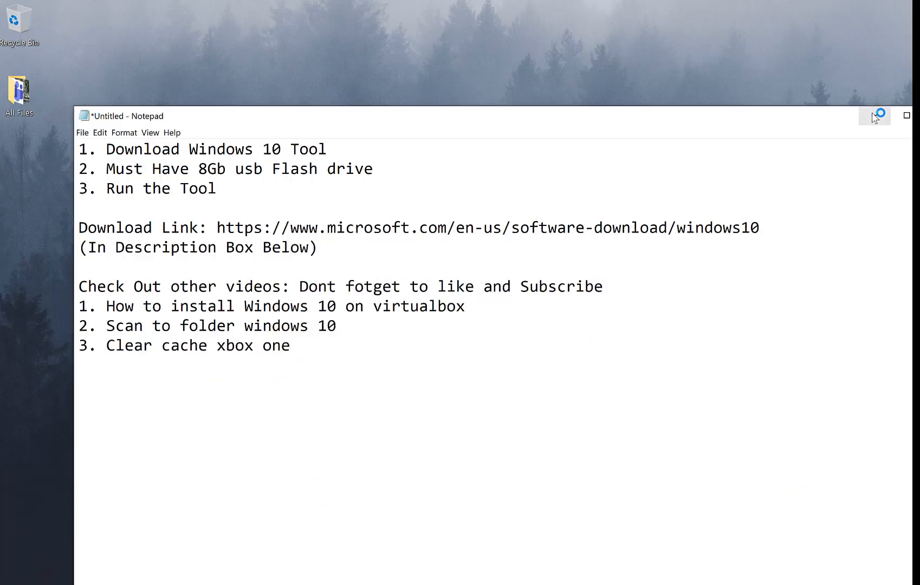
Accept the Applicable notices and license terms in Windows 10 Setup.
left_click(906, 116)
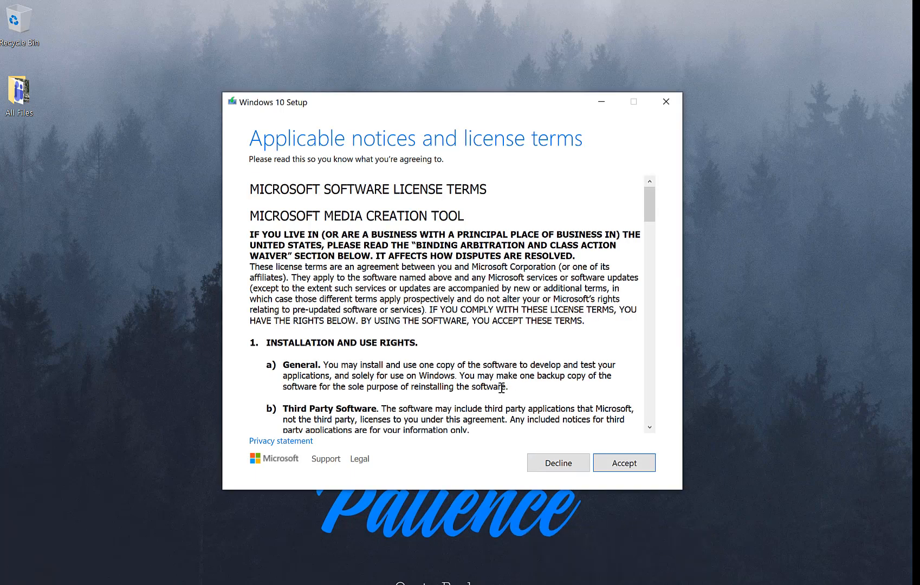
mouse_move(549, 260)
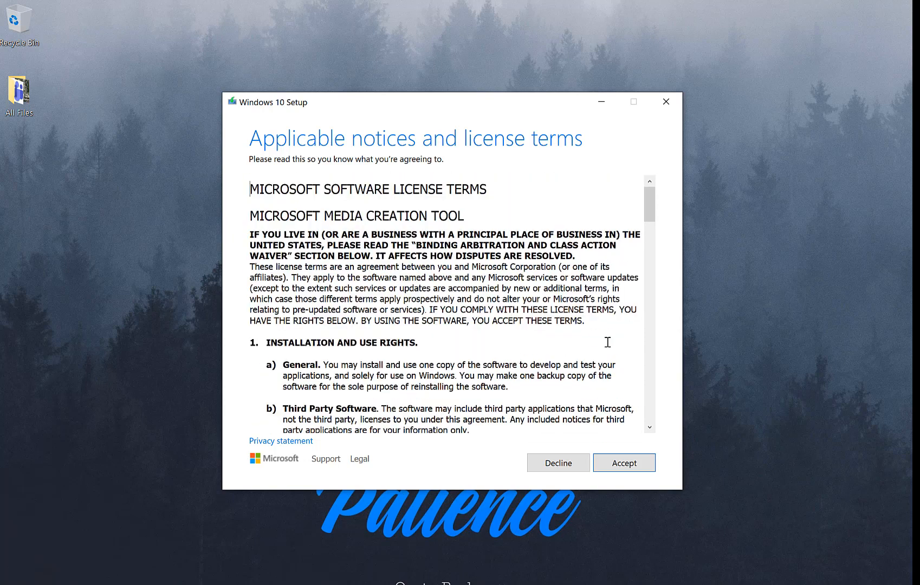
left_click(624, 463)
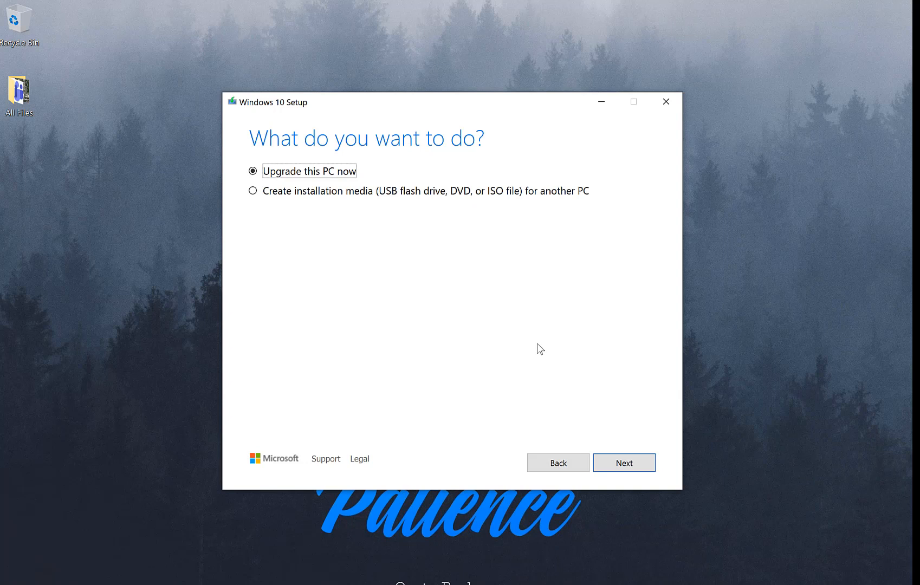
mouse_move(445, 270)
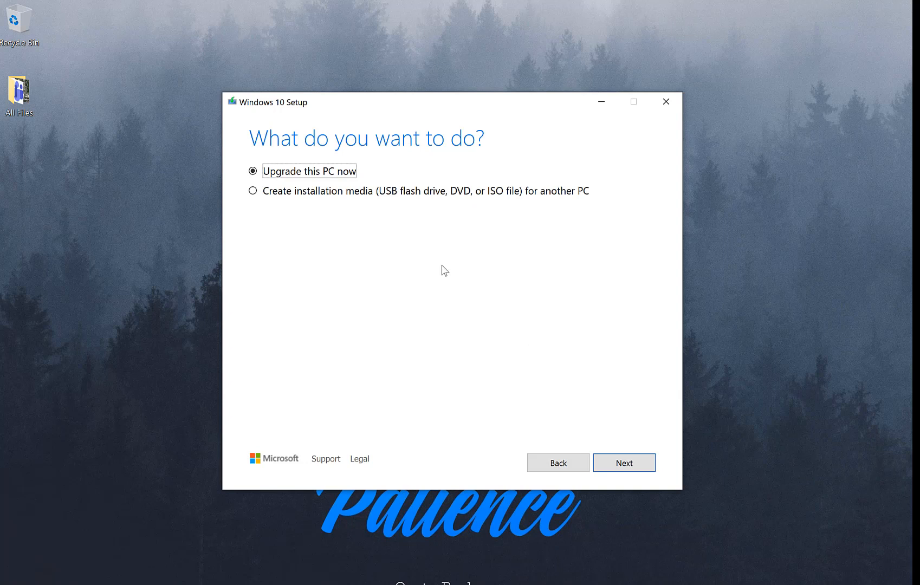
mouse_move(311, 198)
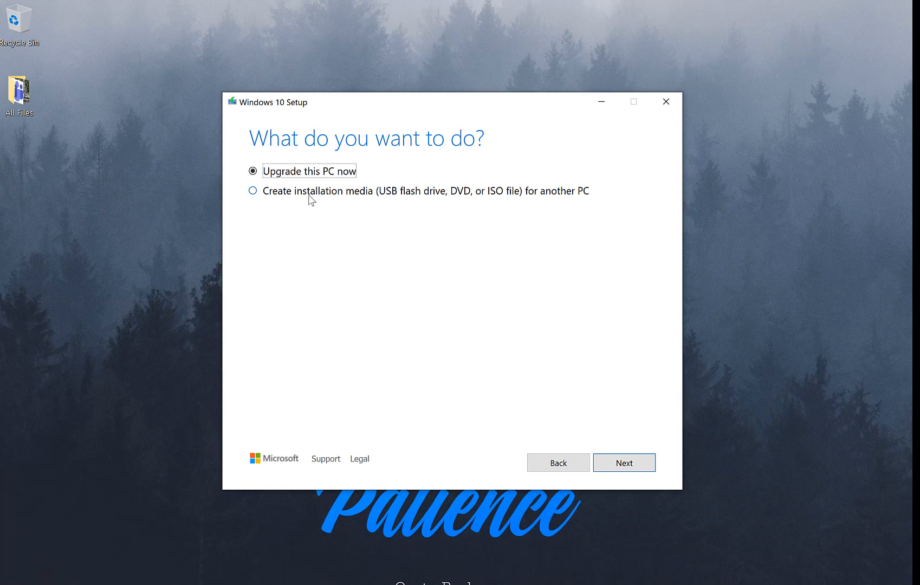
Choose installation media for another PC with English (United States), Windows 10, architecture Both.
left_click(252, 191)
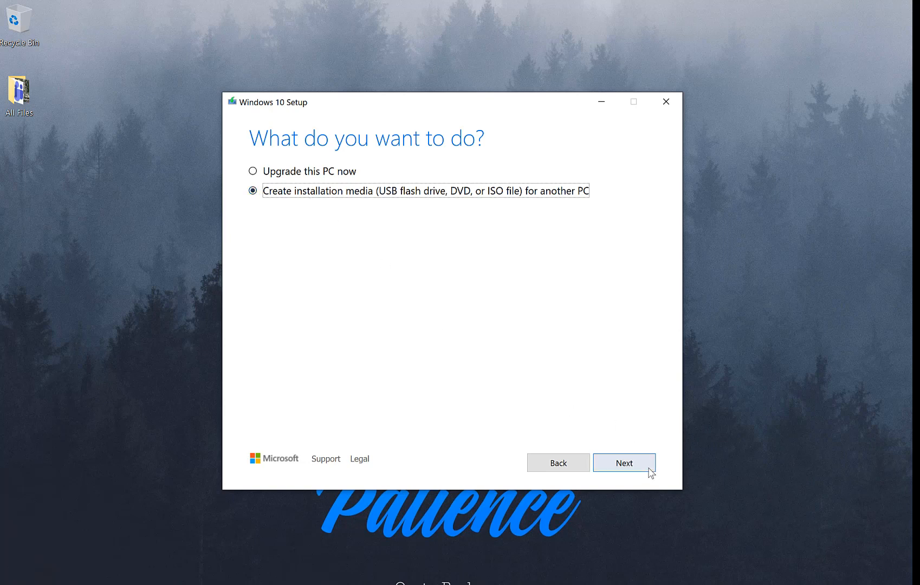
left_click(624, 463)
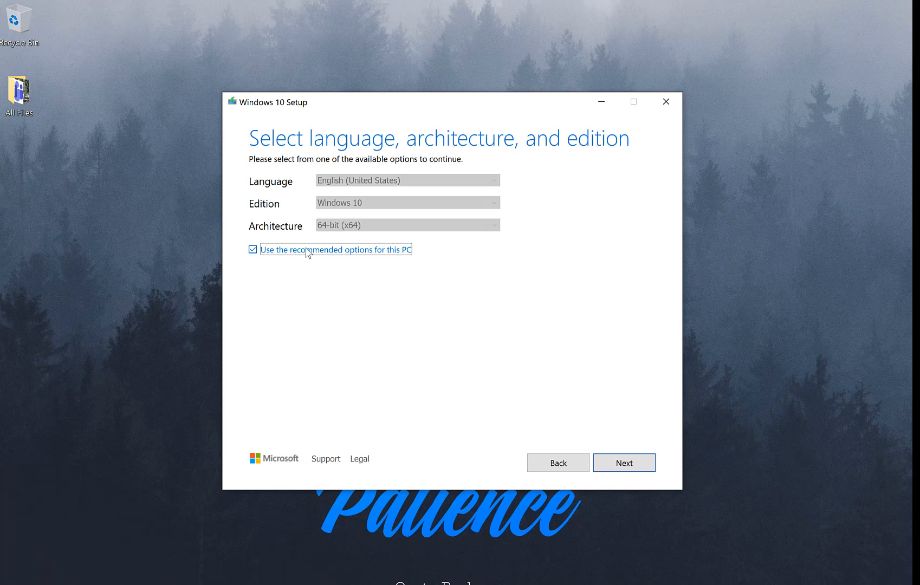
left_click(408, 226)
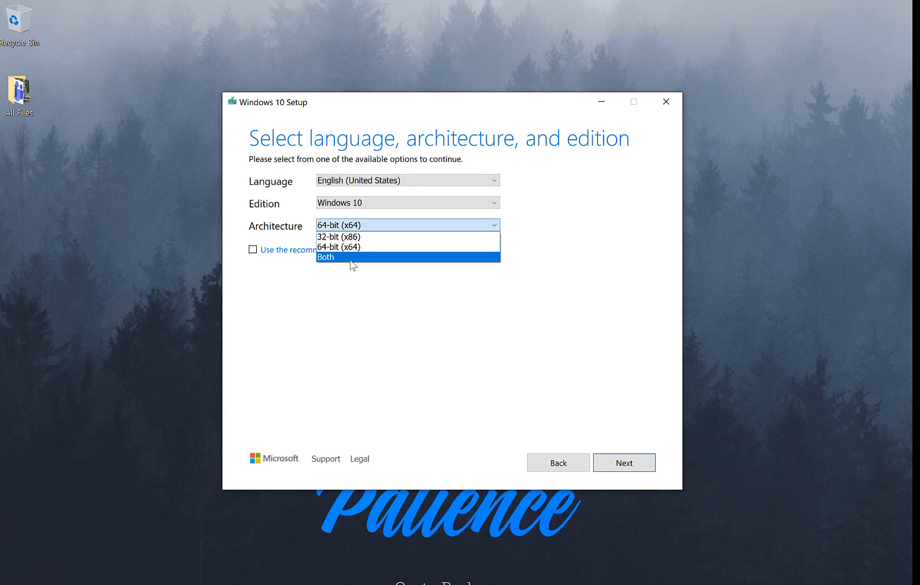
left_click(326, 257)
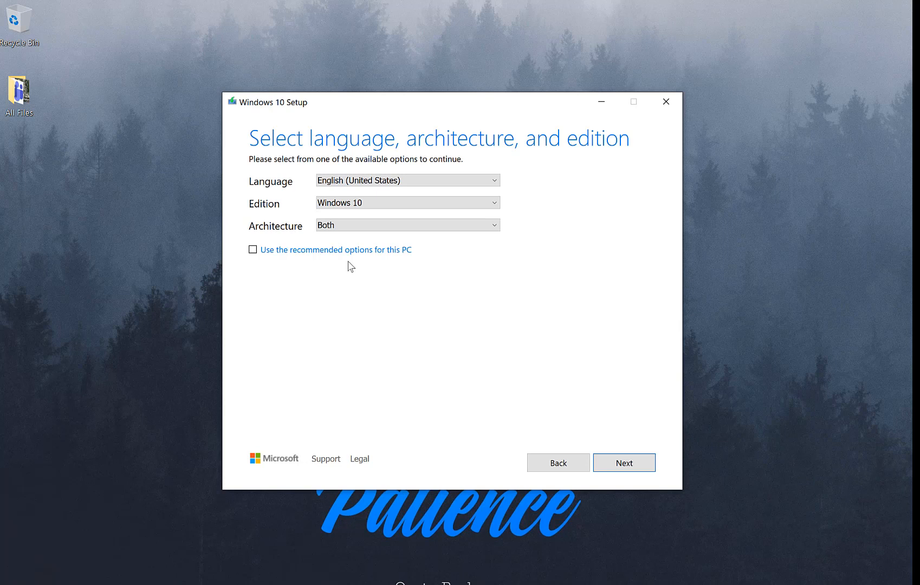
mouse_move(488, 302)
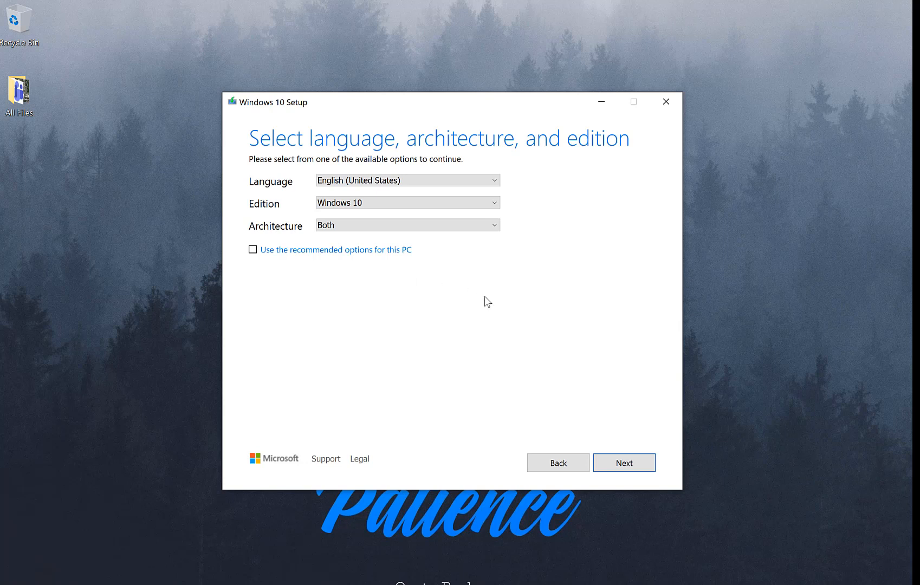
mouse_move(615, 390)
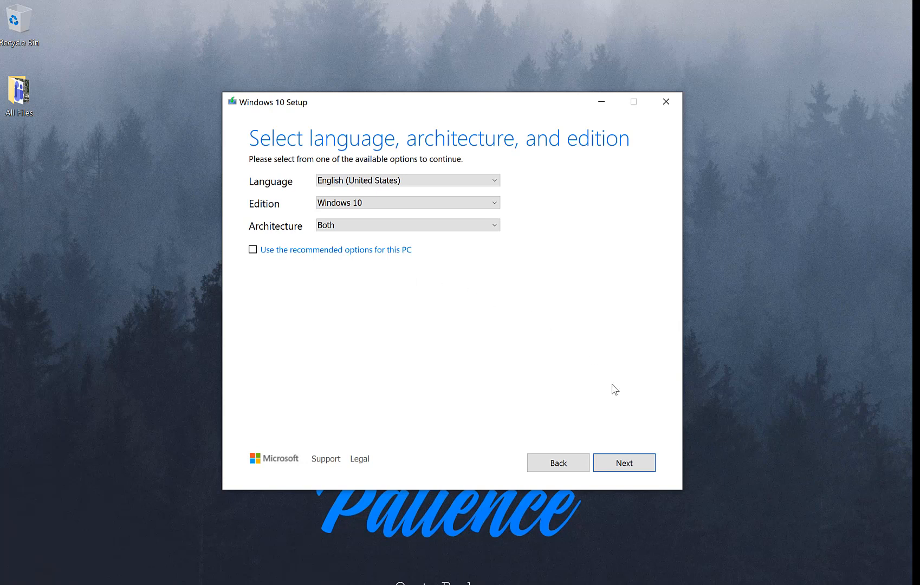
left_click(624, 463)
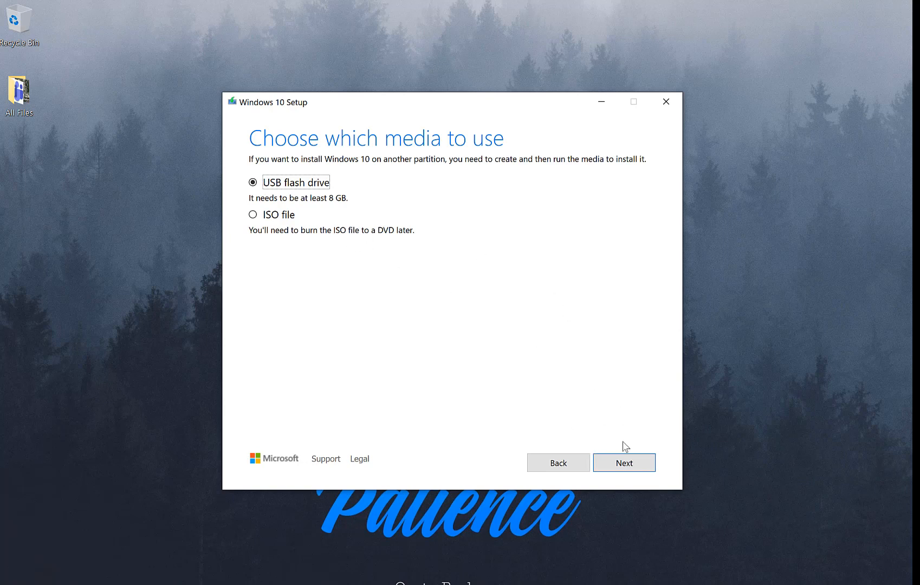
Confirm USB flash drive as the media and inspect USB Drive (D:) in File Explorer.
left_click(624, 463)
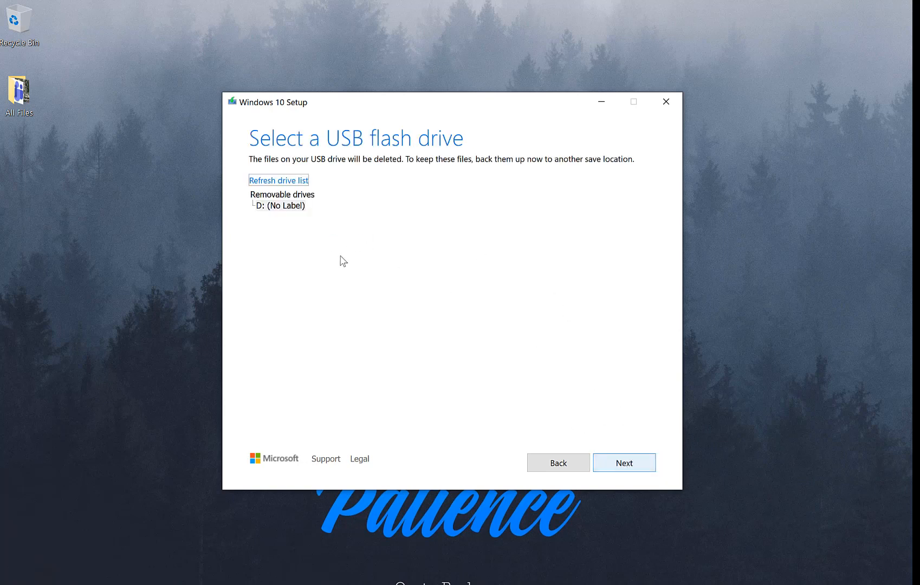
left_click(282, 195)
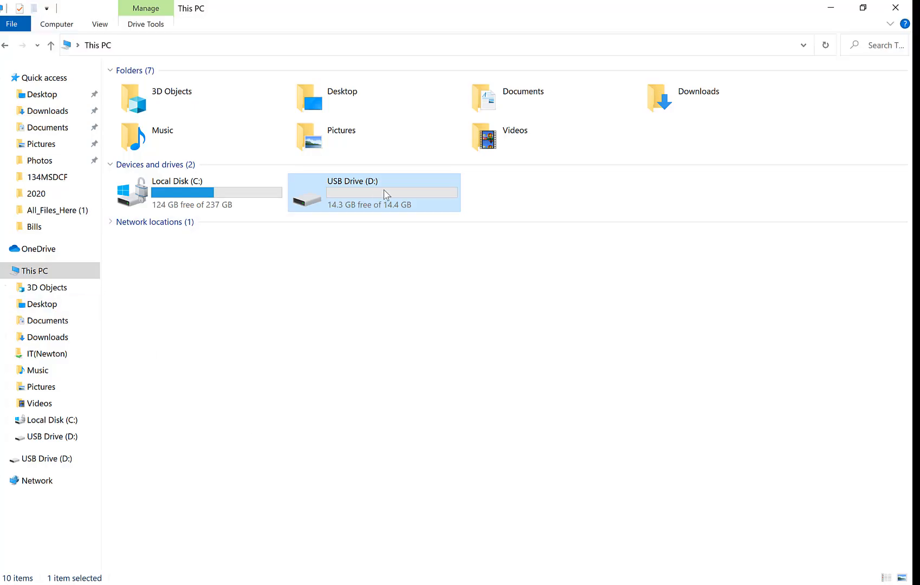
double_click(385, 194)
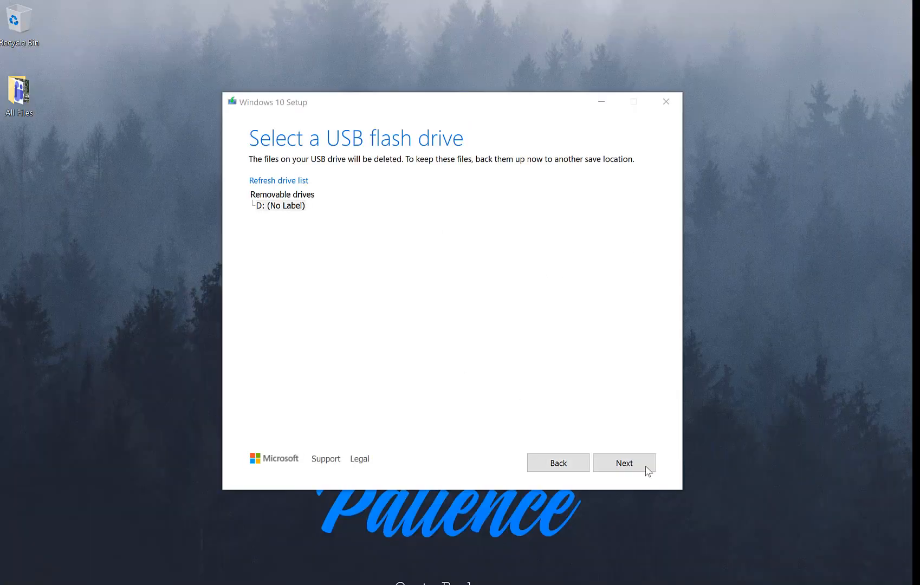
Select D: (No Label) and begin creating the Windows 10 media.
left_click(624, 463)
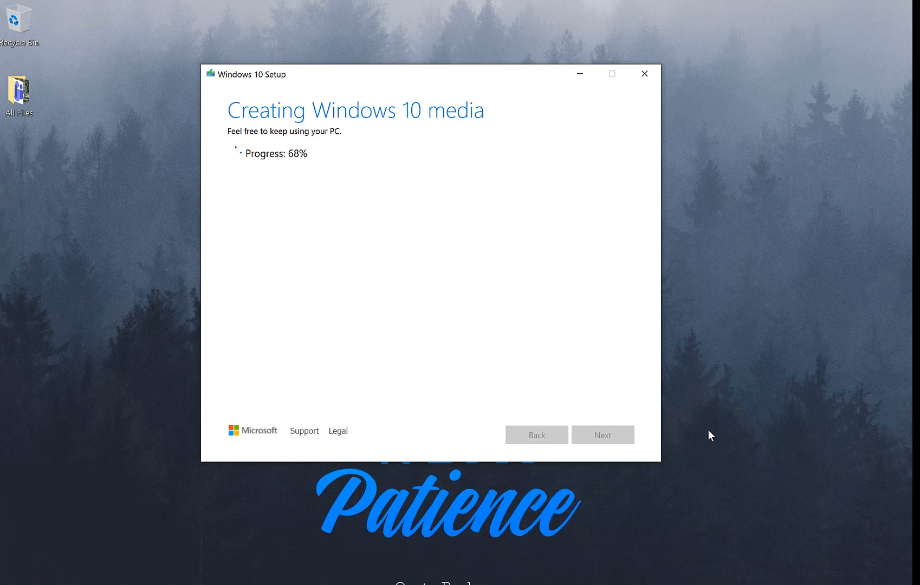
mouse_move(302, 158)
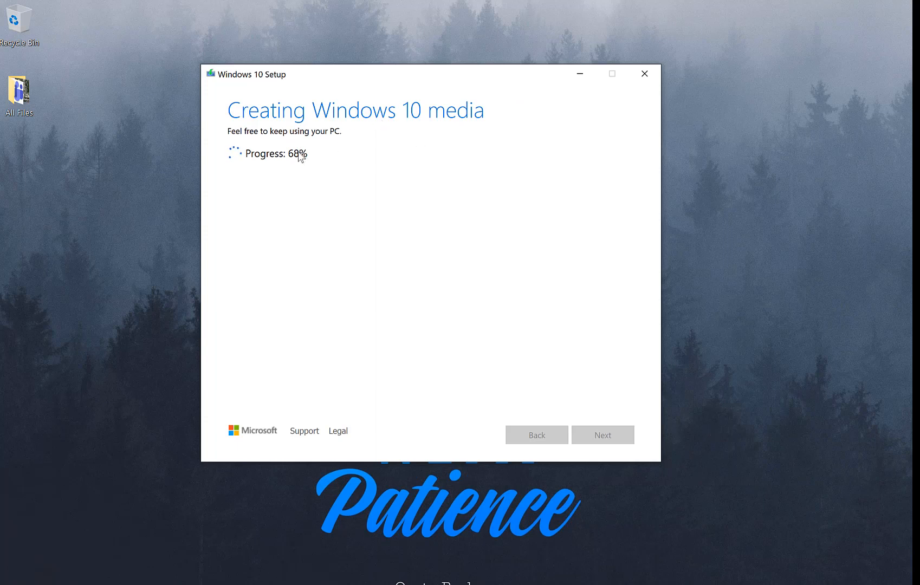
mouse_move(431, 453)
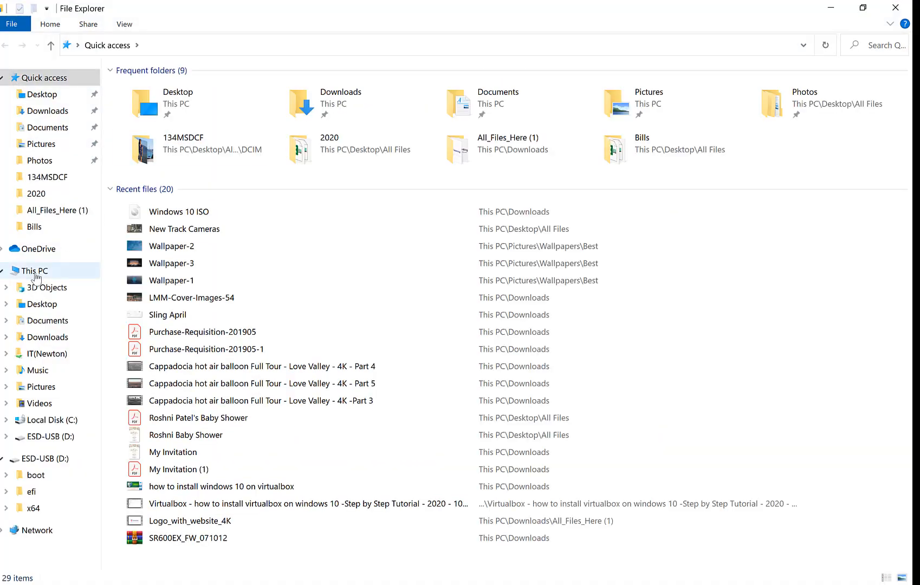
Show This PC's drives and open ESD-USB (D:) as creation nears 99%.
left_click(33, 270)
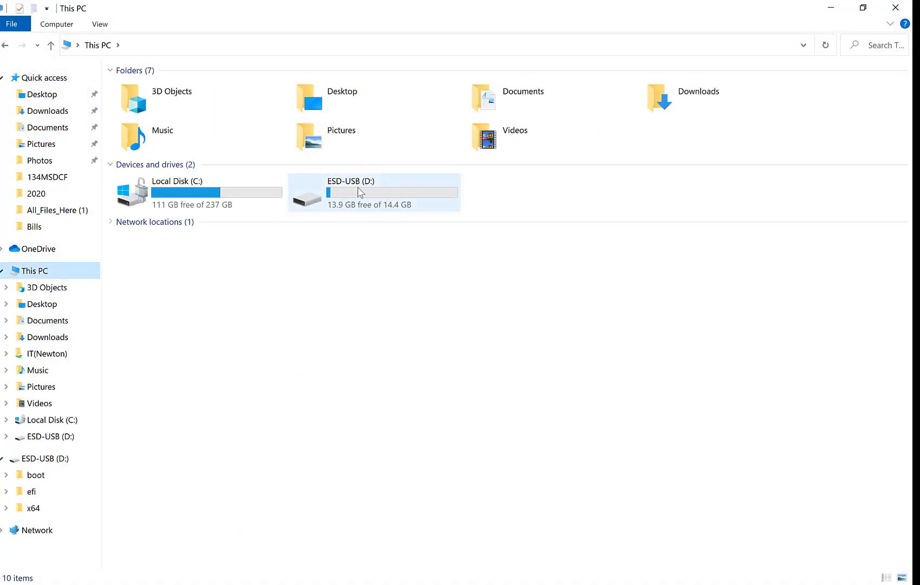
mouse_move(388, 197)
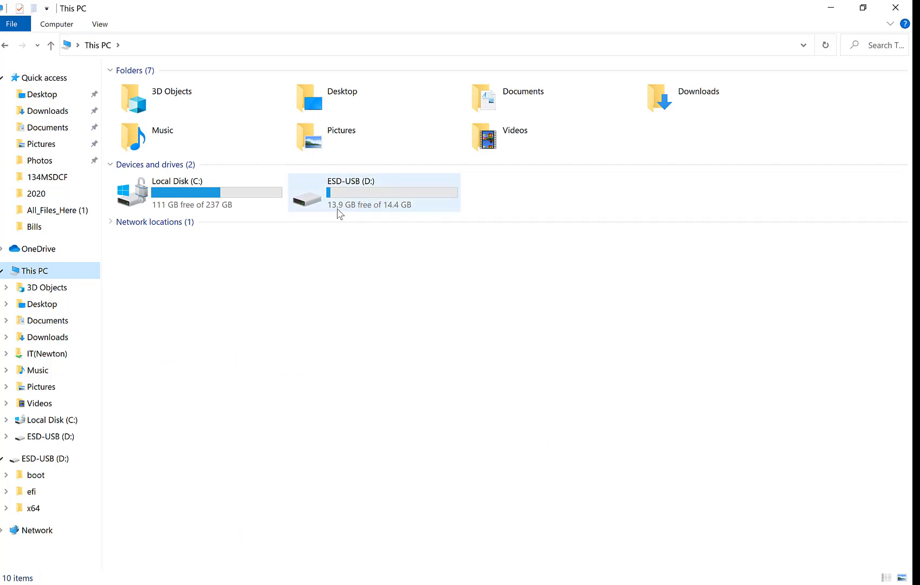
mouse_move(410, 210)
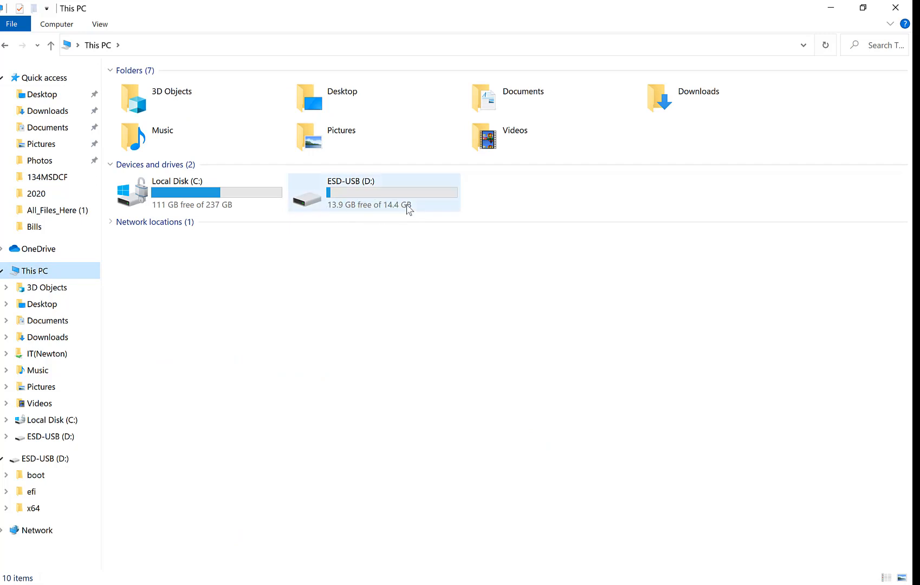
left_click(826, 45)
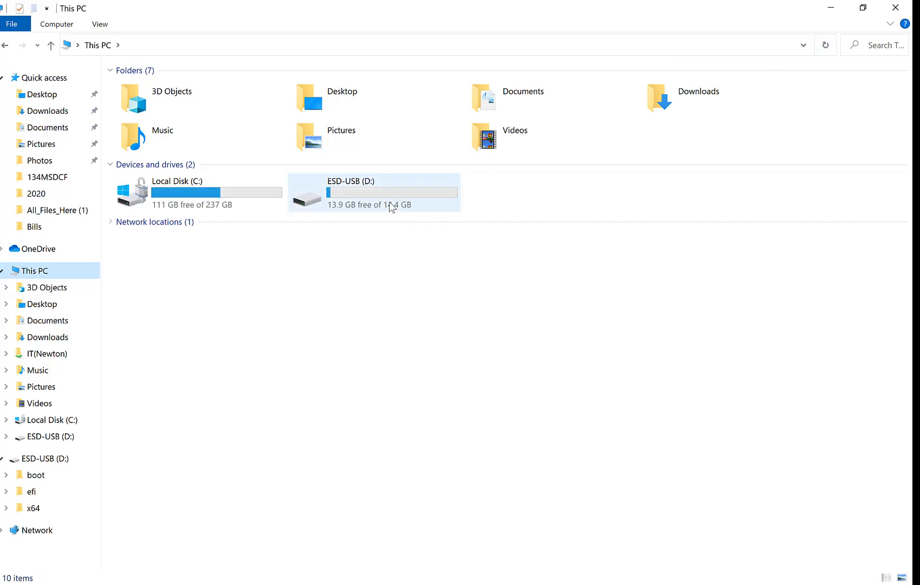
double_click(373, 192)
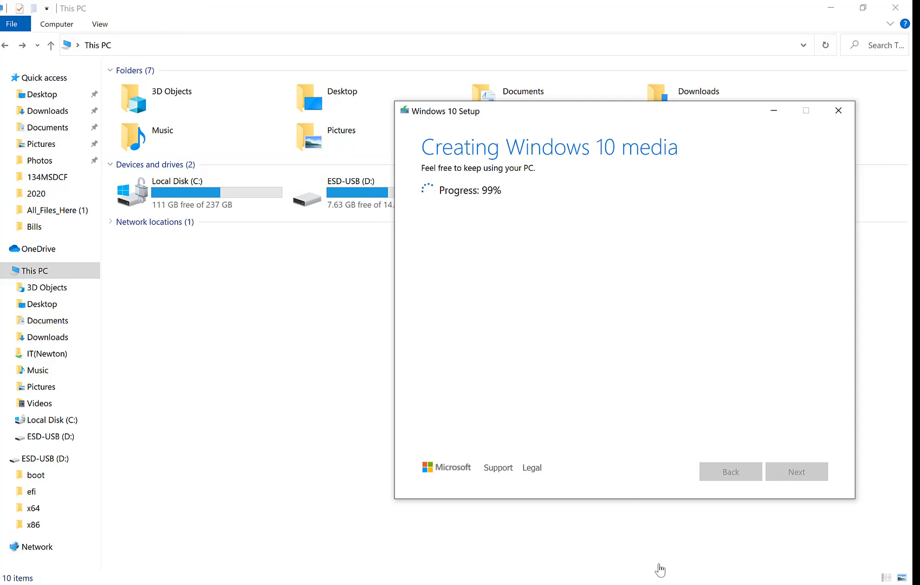
mouse_move(552, 286)
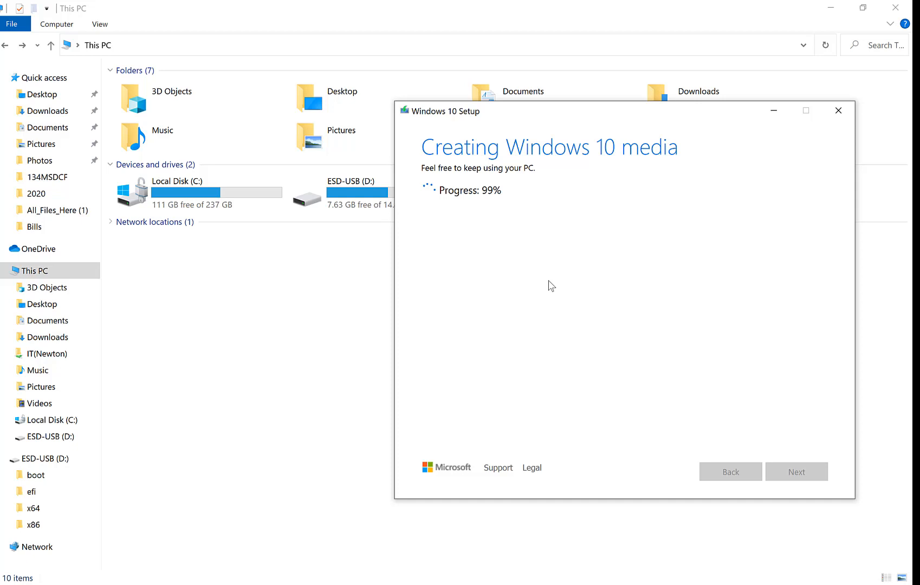
Open ESD-USB (D:) to check boot, efi, x64, x86 folders, then return to This PC.
left_click(359, 193)
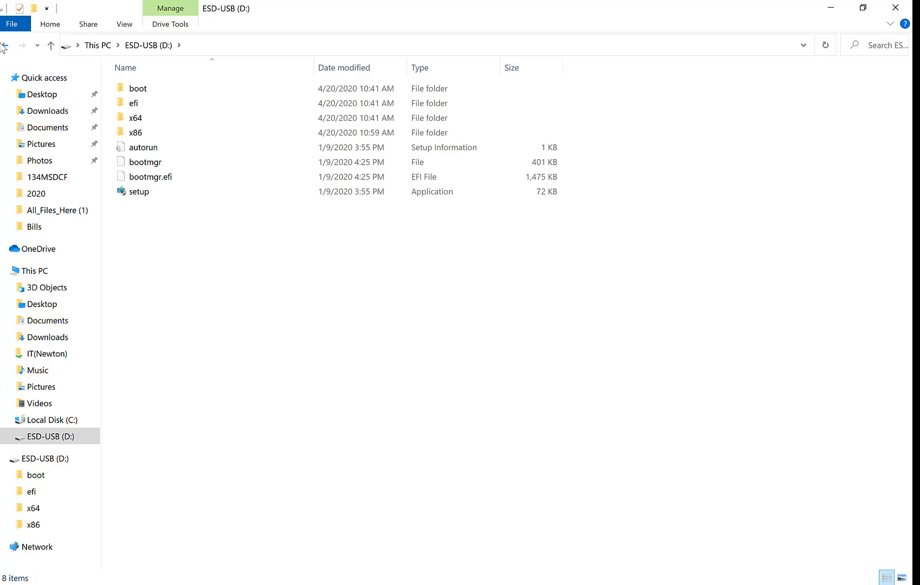
left_click(34, 271)
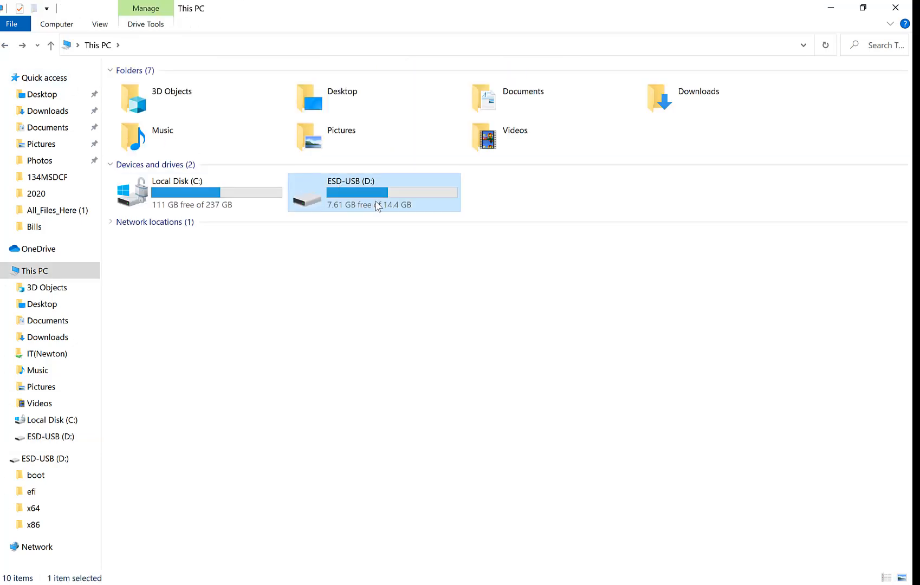
double_click(351, 181)
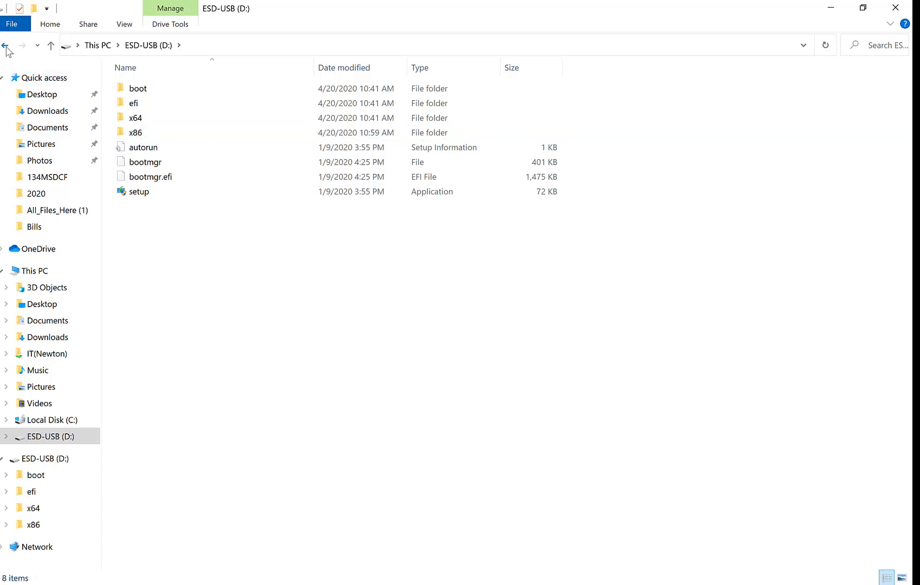
left_click(7, 45)
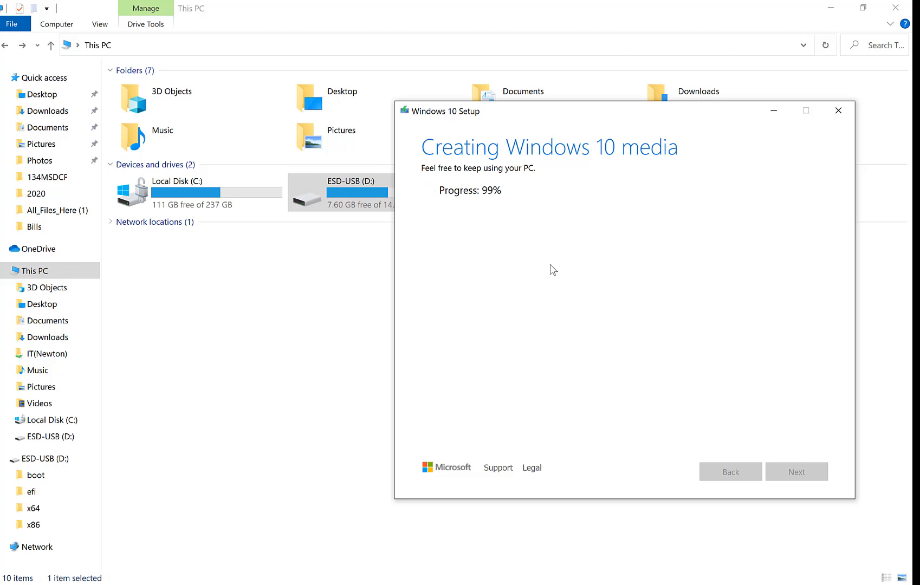
mouse_move(636, 344)
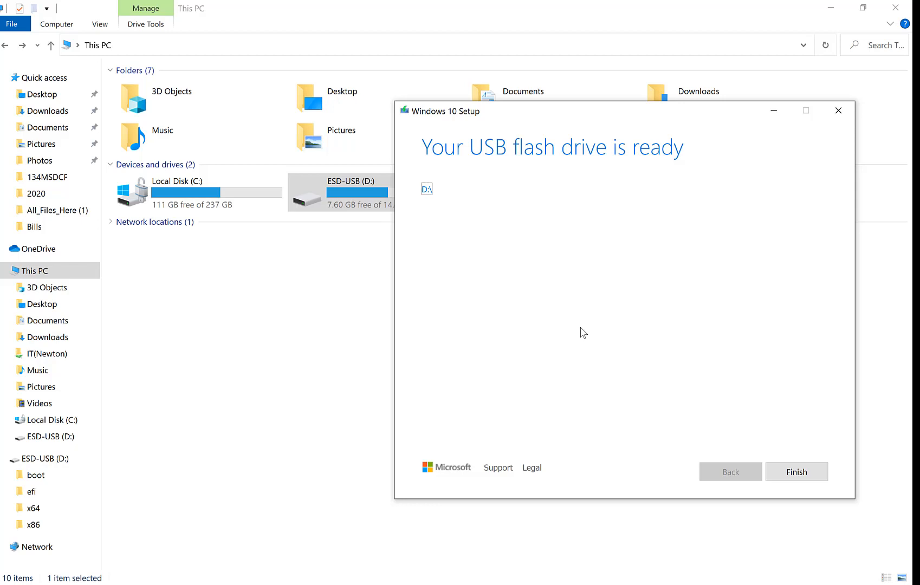
Finish Windows 10 Setup and open ESD-USB (D:) to view the installation files.
left_click(797, 472)
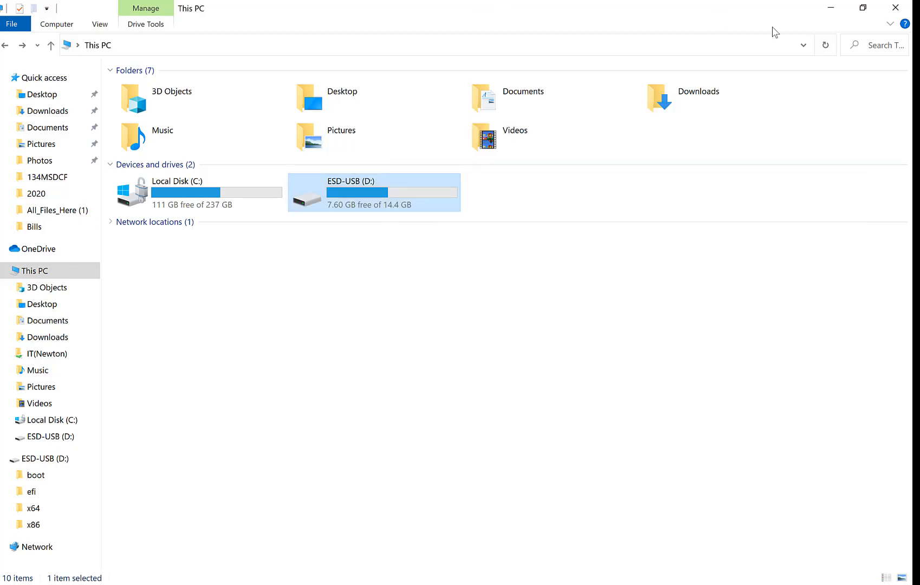
mouse_move(441, 210)
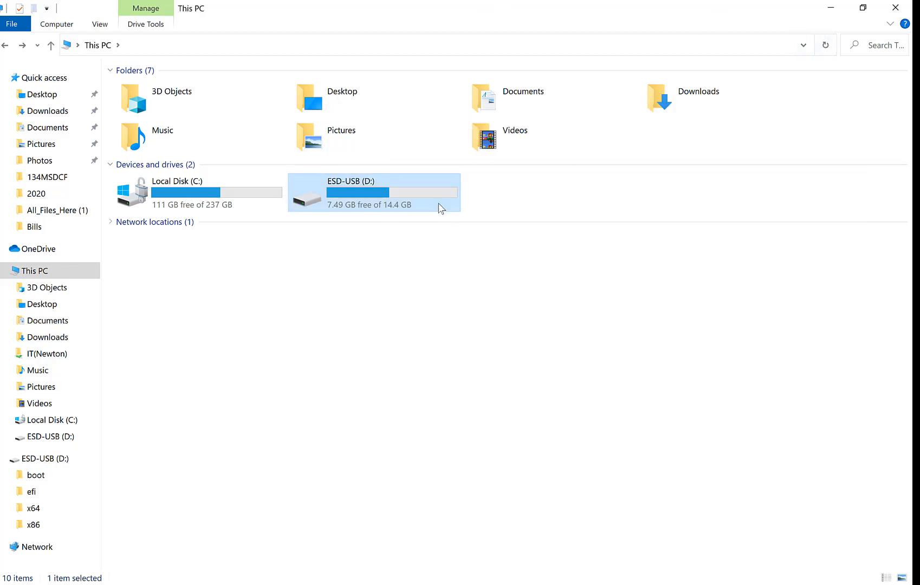
double_click(374, 192)
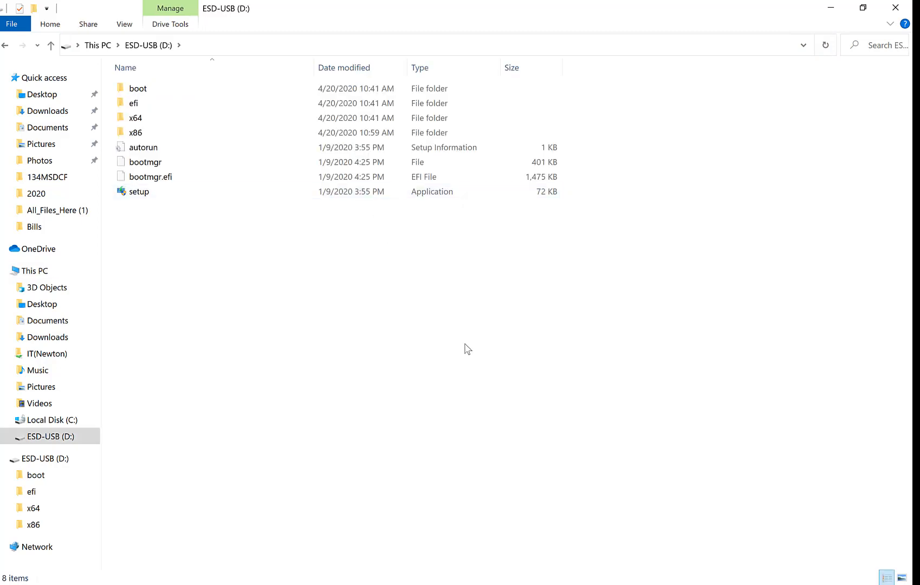